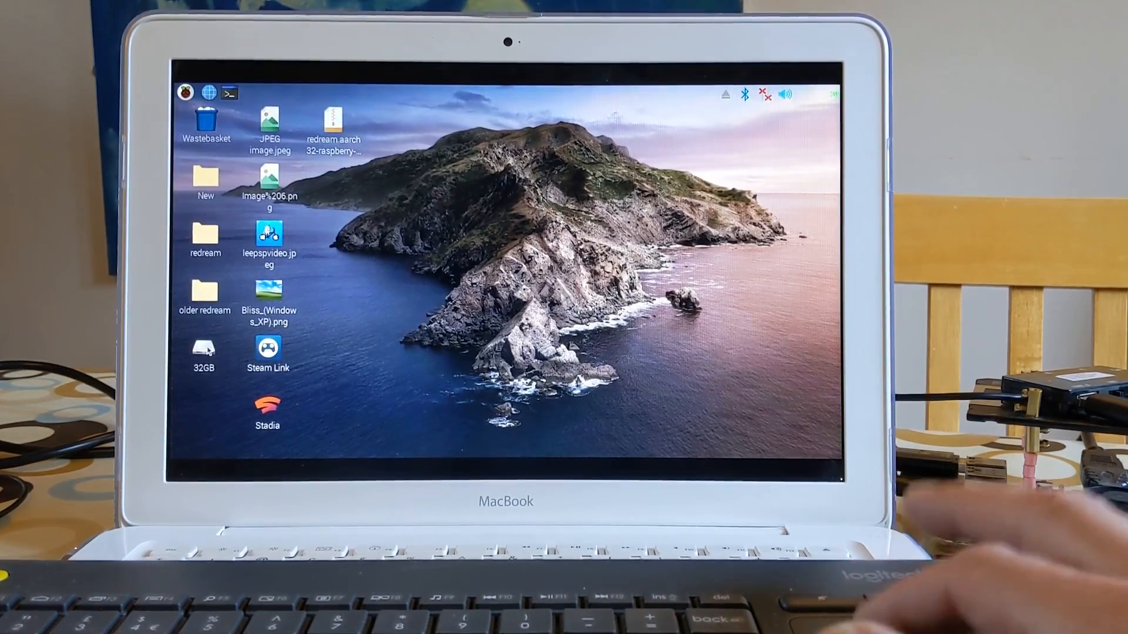
# Browse the 32GB drive's System Volume Information folder, close the file manager, and open the applications menu
pyautogui.doubleClick(203, 348)
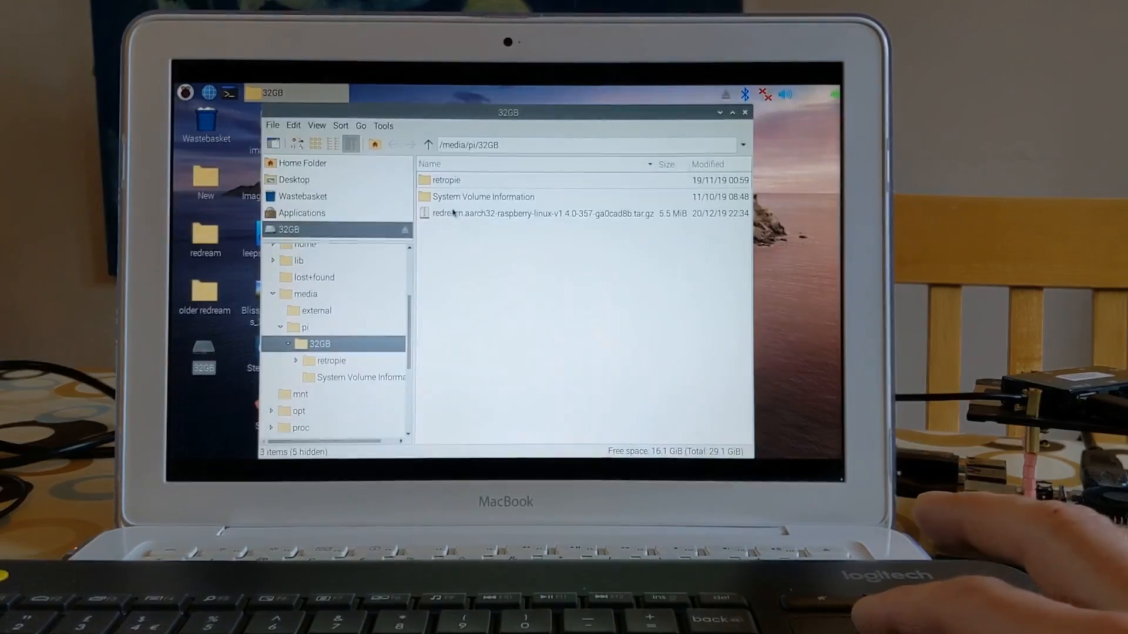
pyautogui.doubleClick(484, 197)
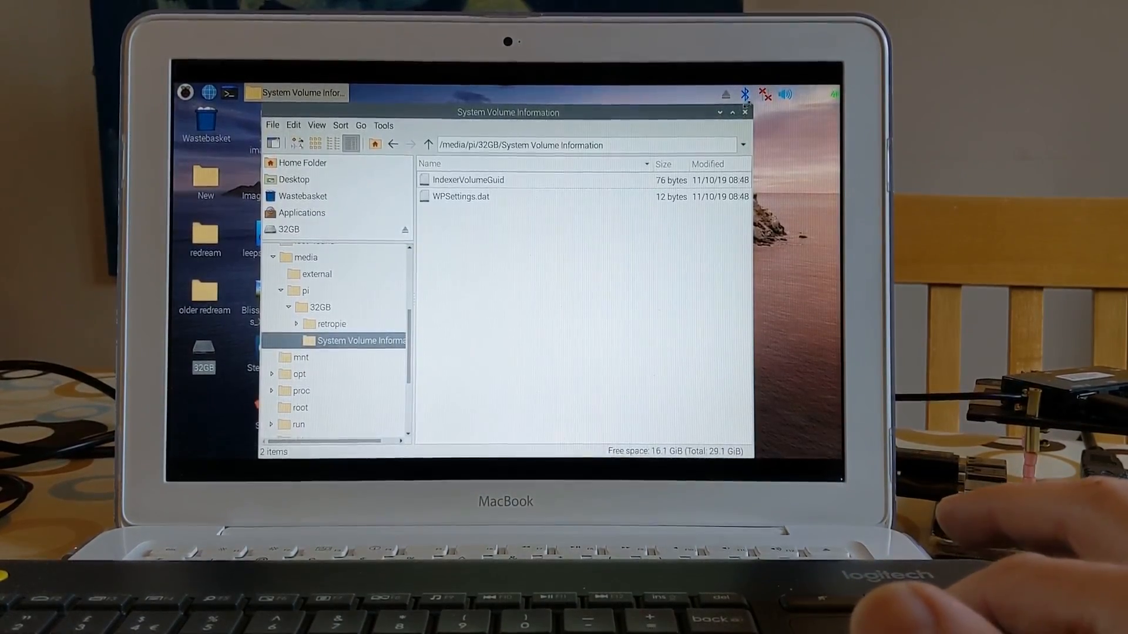
pyautogui.click(744, 112)
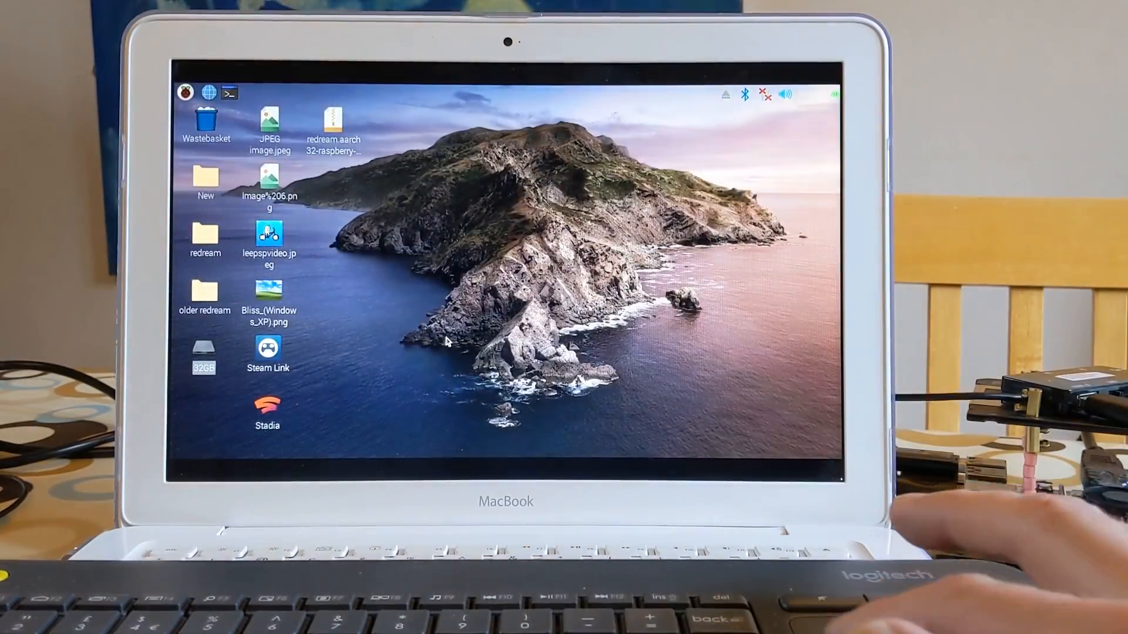
pyautogui.click(191, 92)
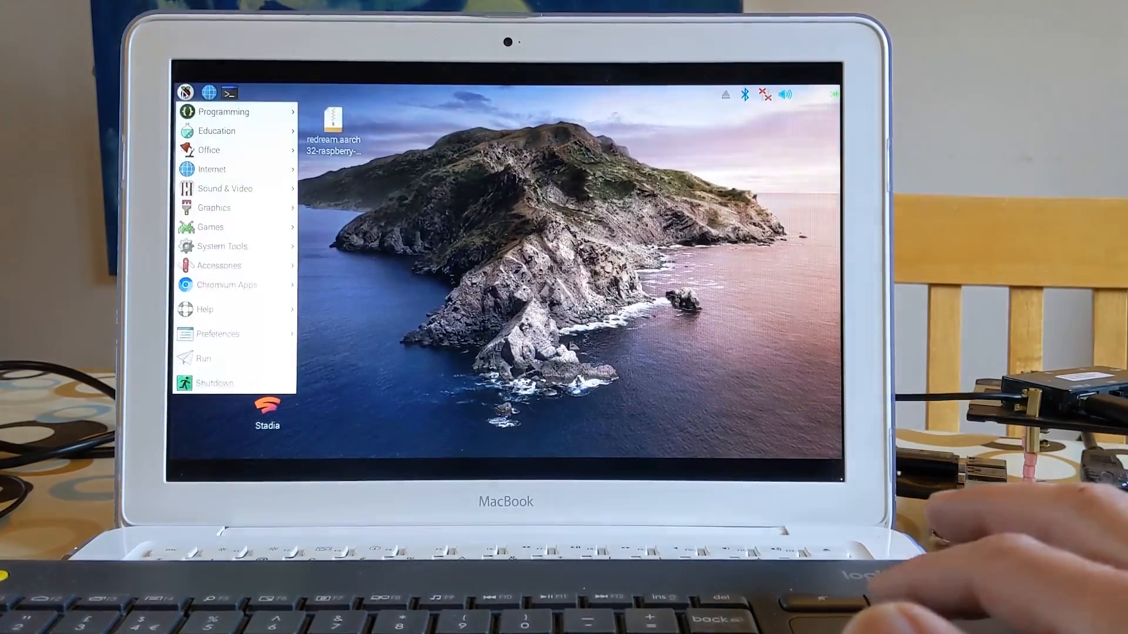
pyautogui.moveTo(251, 274)
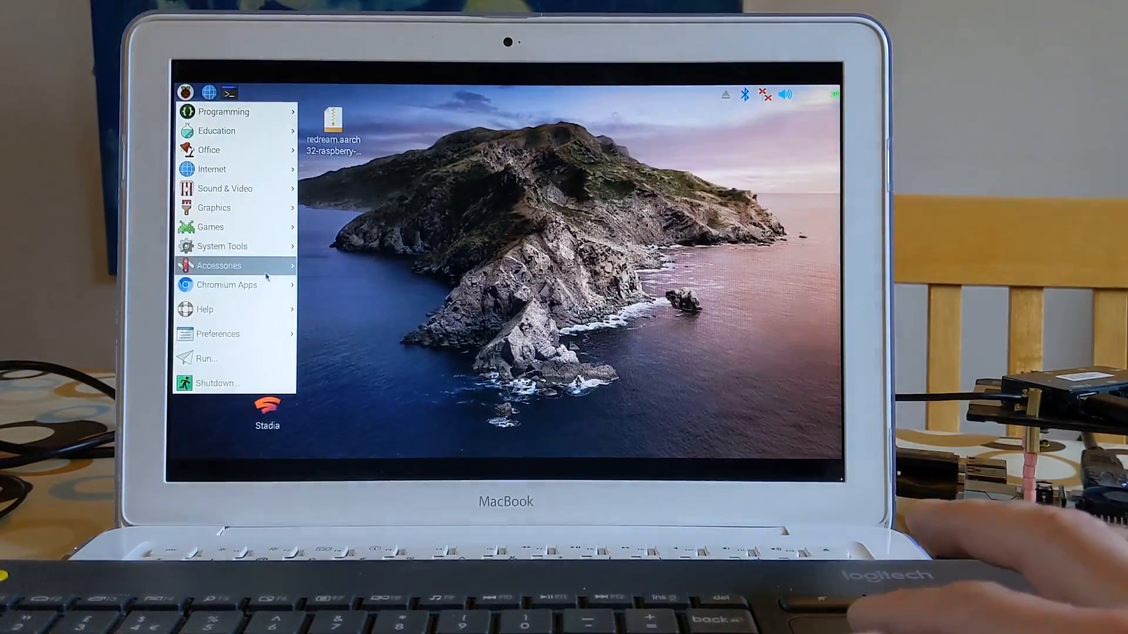
pyautogui.moveTo(255, 187)
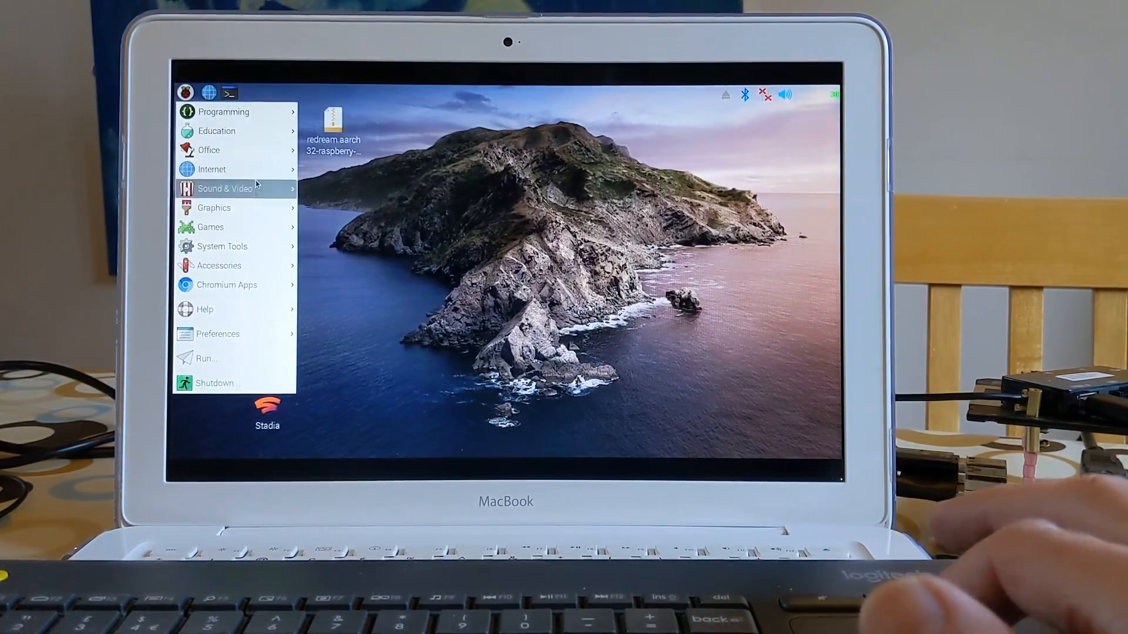
pyautogui.moveTo(210, 227)
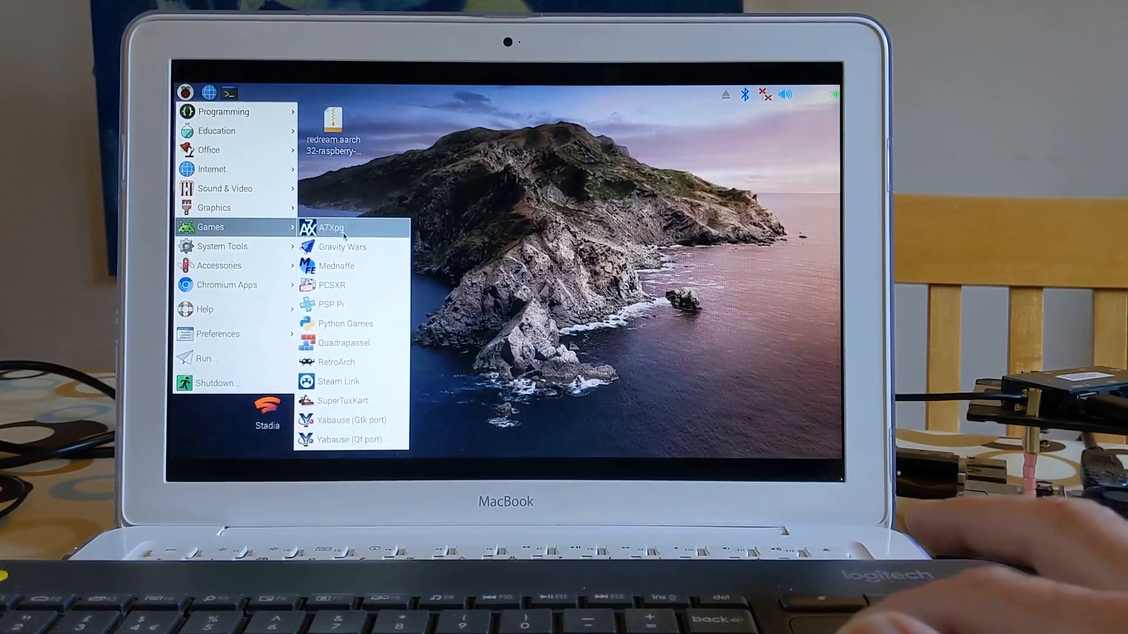
pyautogui.moveTo(364, 362)
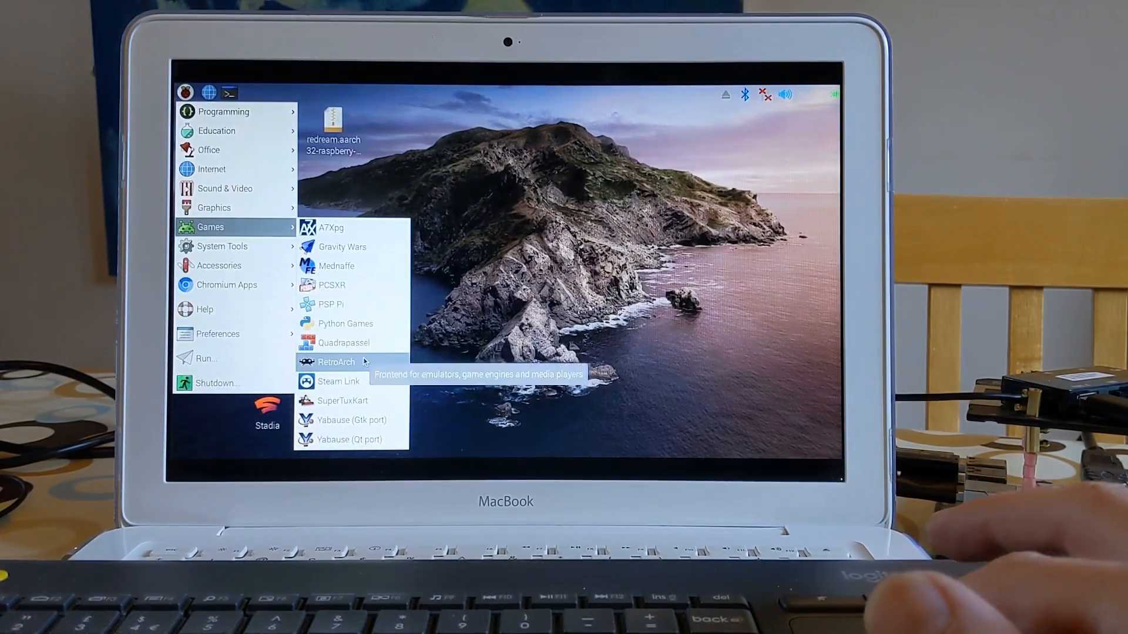
pyautogui.moveTo(347, 381)
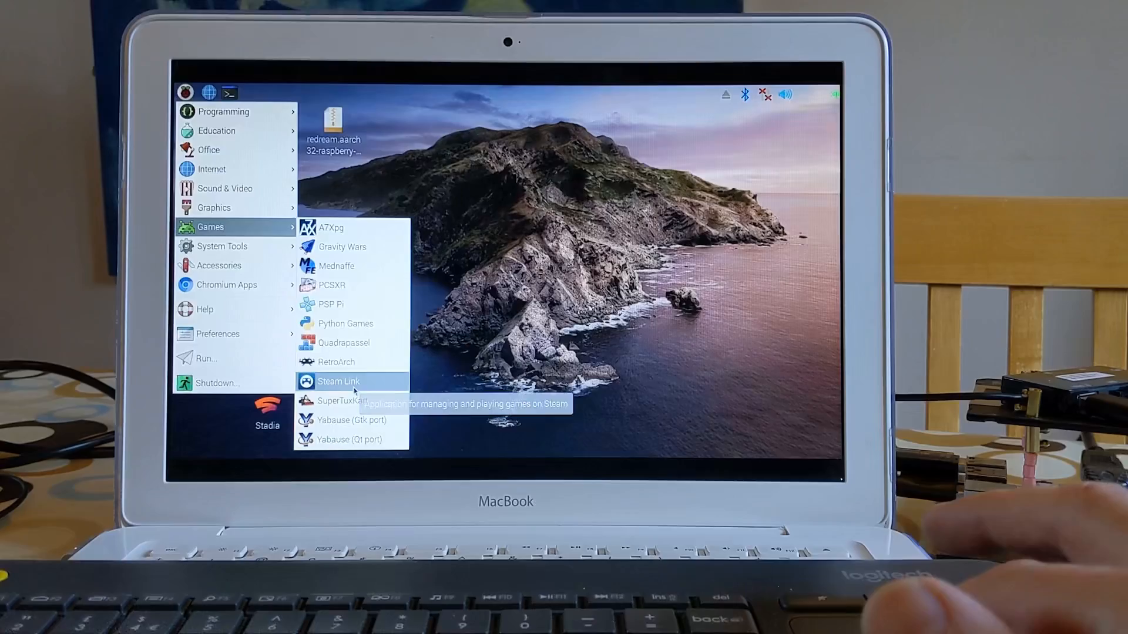
pyautogui.click(342, 400)
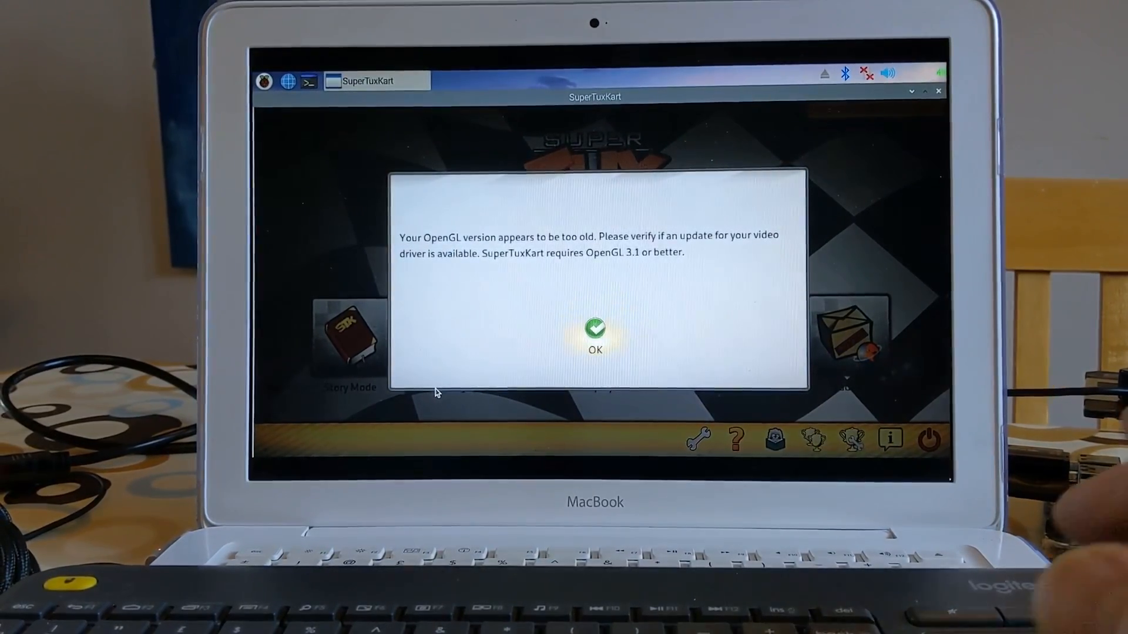
# Close the OpenGL version warning, then select and confirm Konqi in the kart grid
pyautogui.click(594, 332)
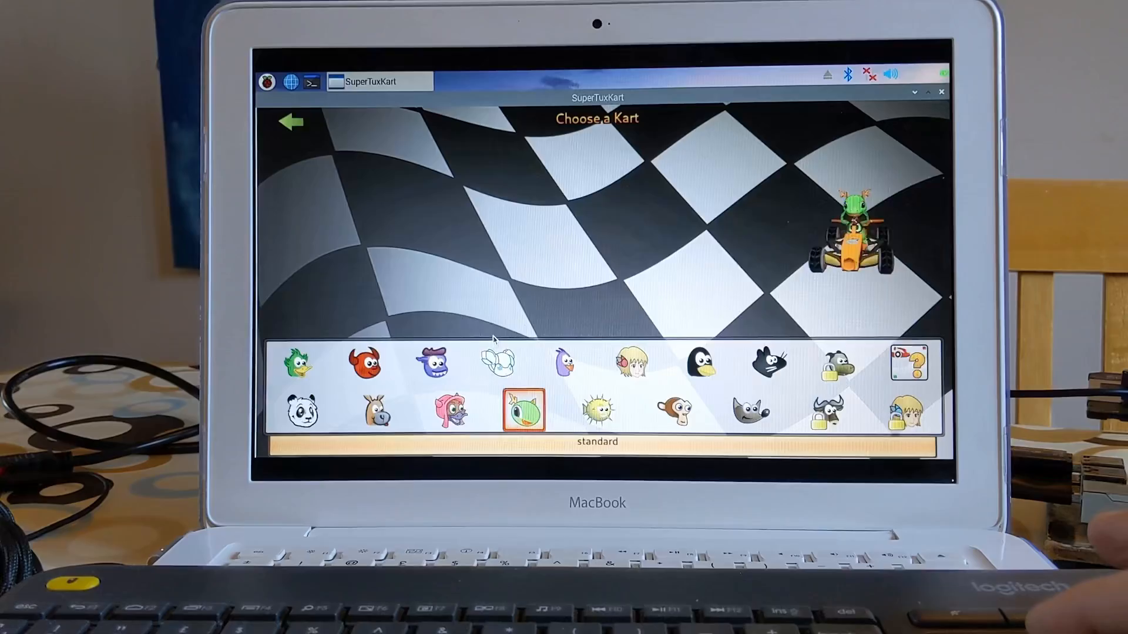
pyautogui.click(523, 411)
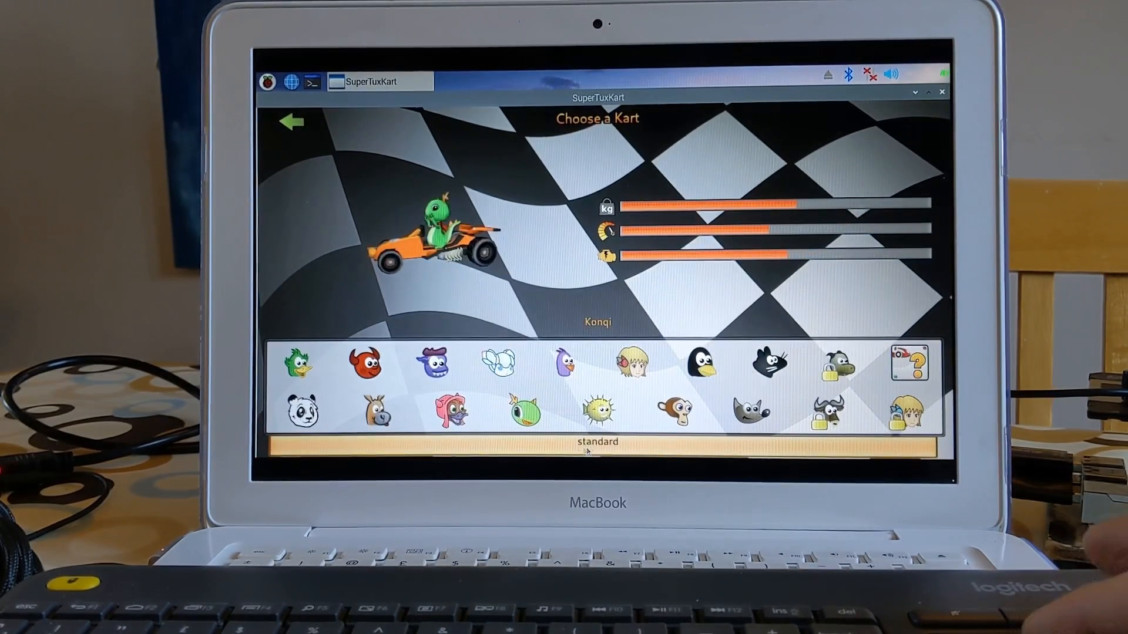
pyautogui.click(527, 413)
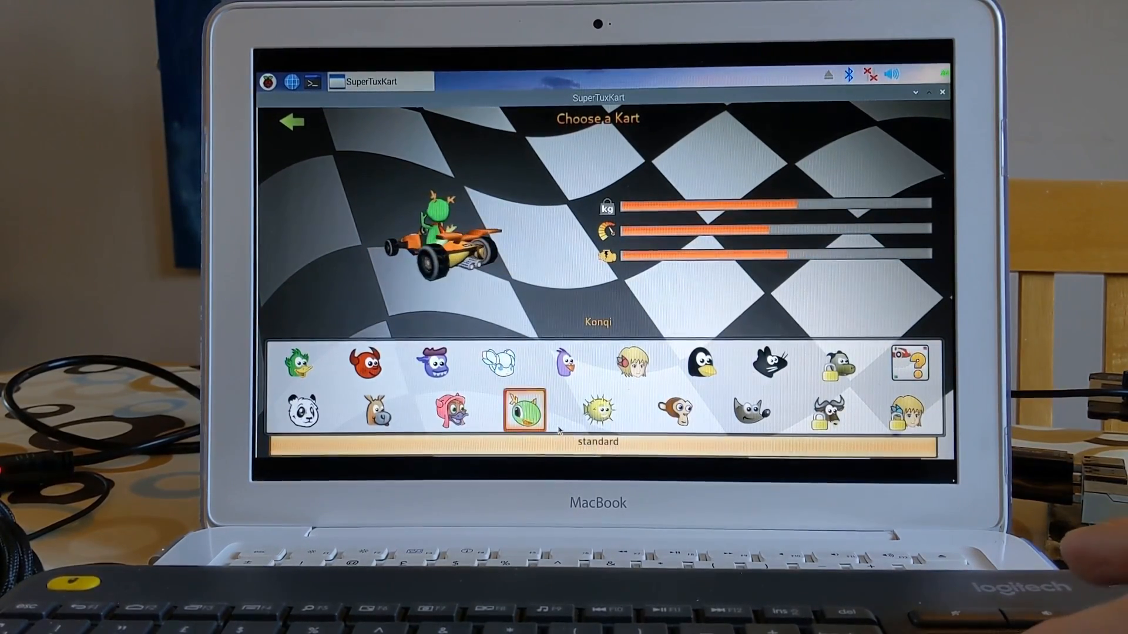
# Start a 3-lap race with 3 AI karts on Nessie's Pond
pyautogui.click(523, 409)
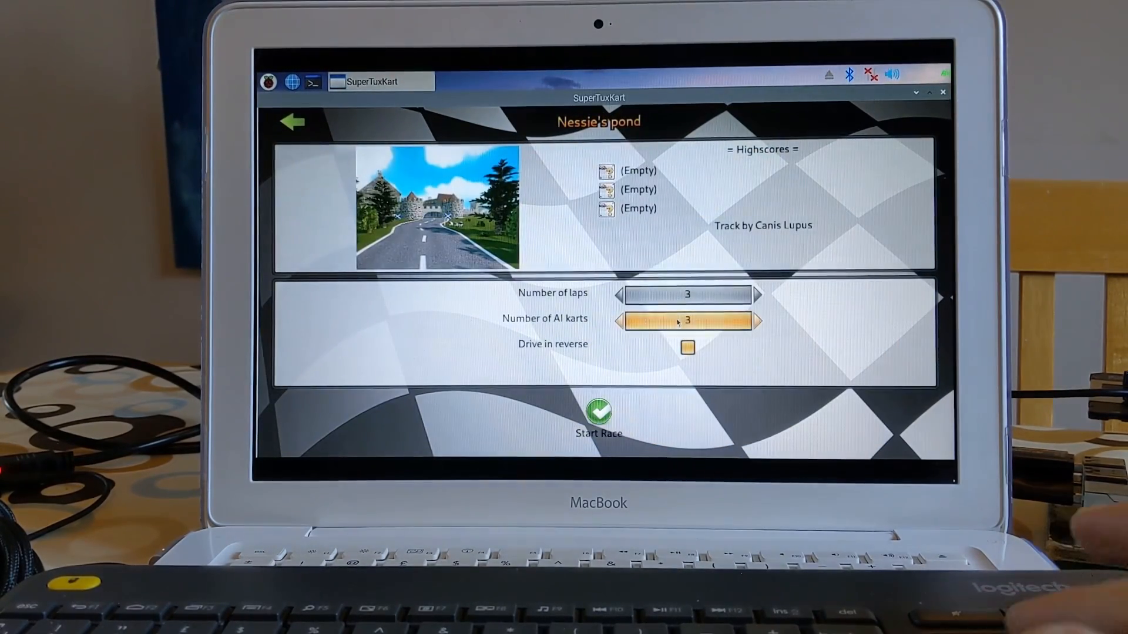
pyautogui.click(599, 415)
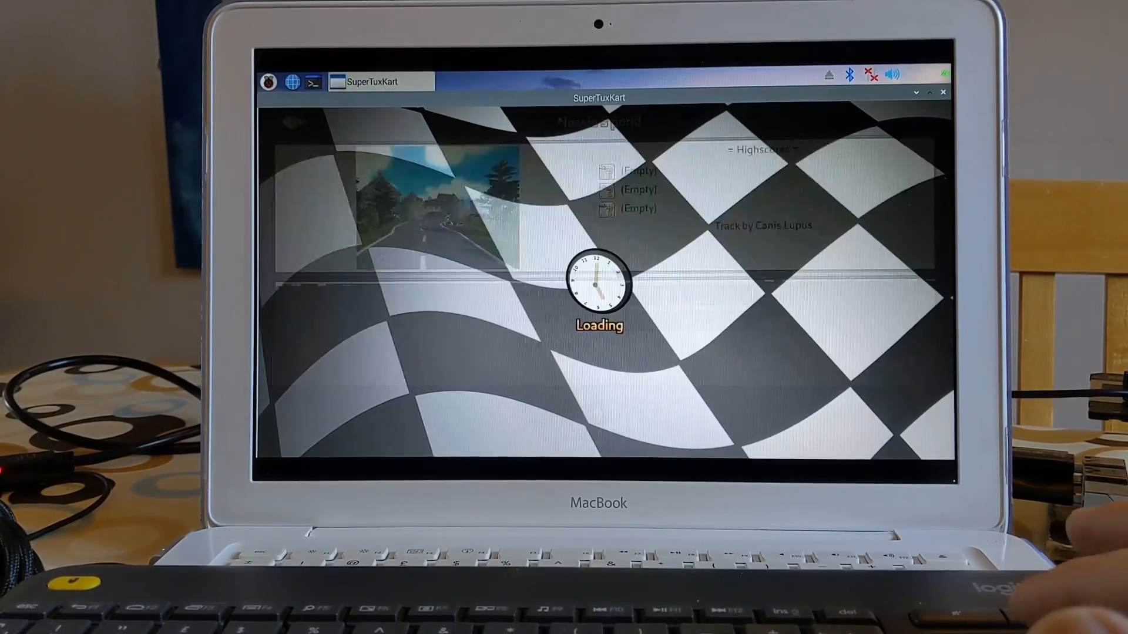